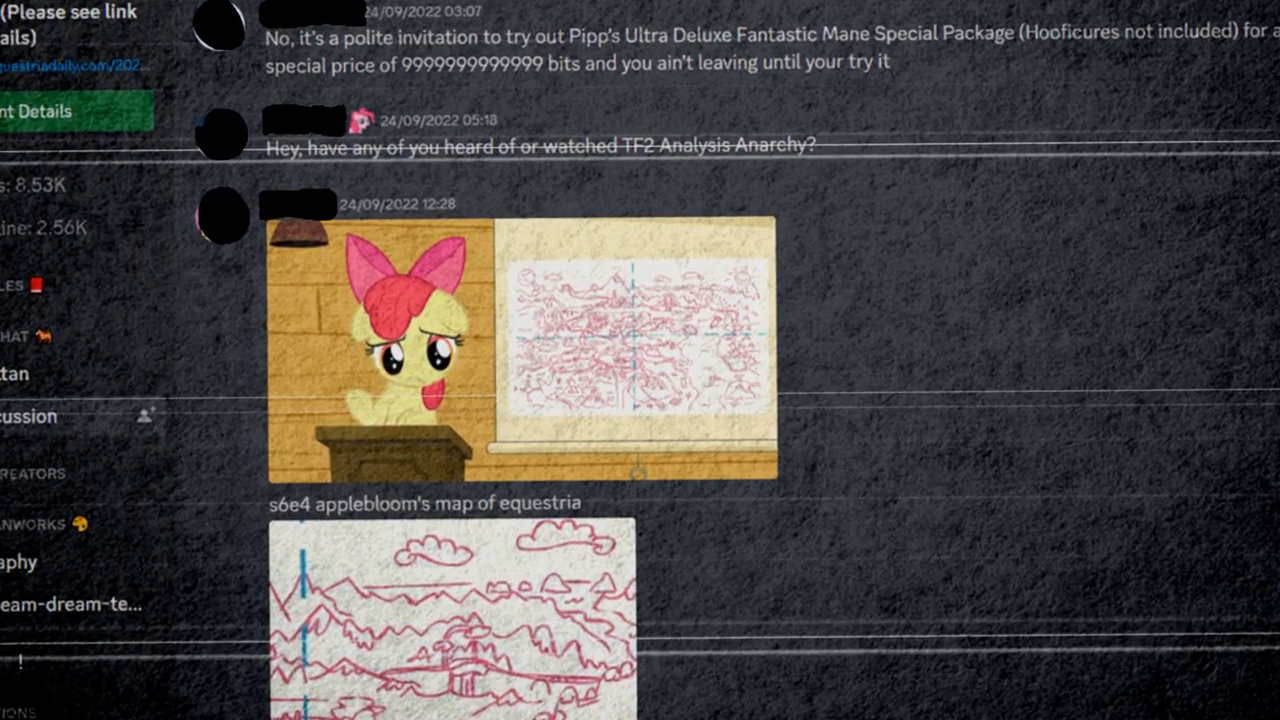
pyautogui.scroll(-3)
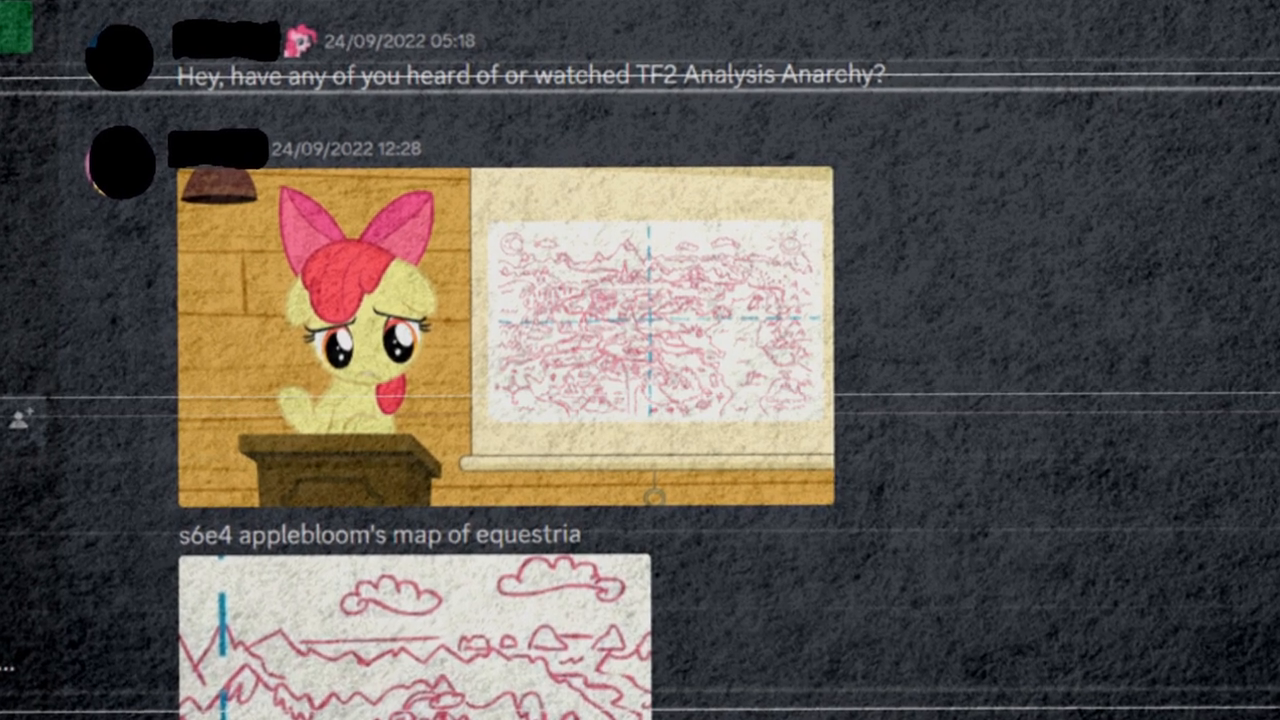